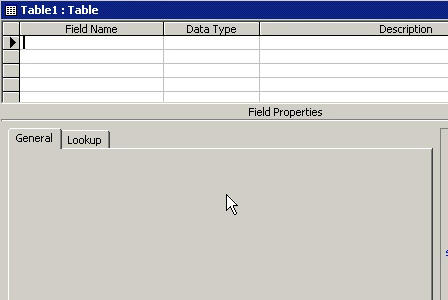
text(First)
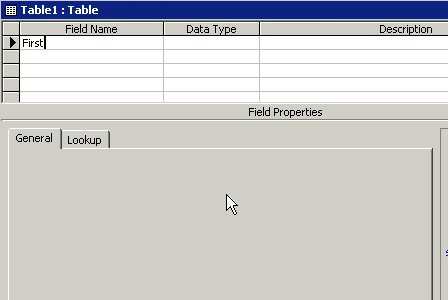
text(Name)
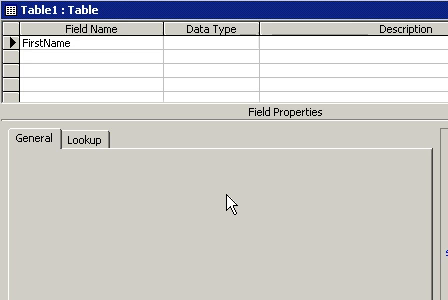